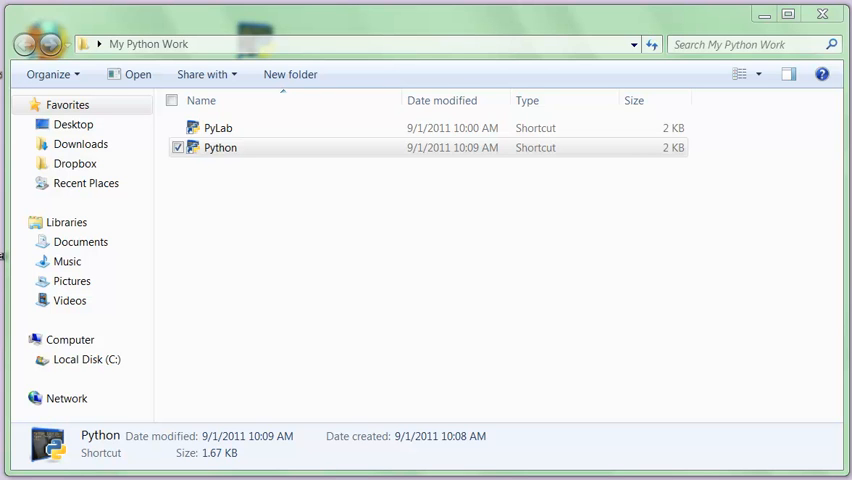
# Step: Launch the IPython shell from the Python shortcut in My Python Work
pyautogui.doubleClick(220, 147)
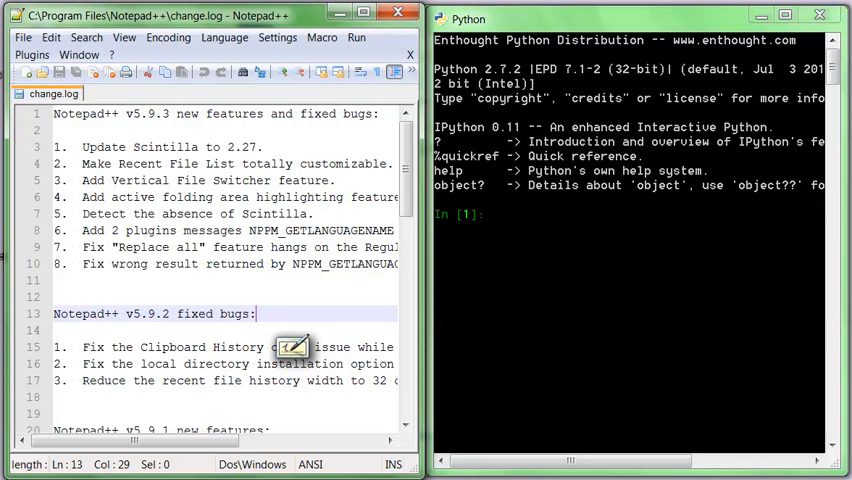
pyautogui.moveTo(293, 347)
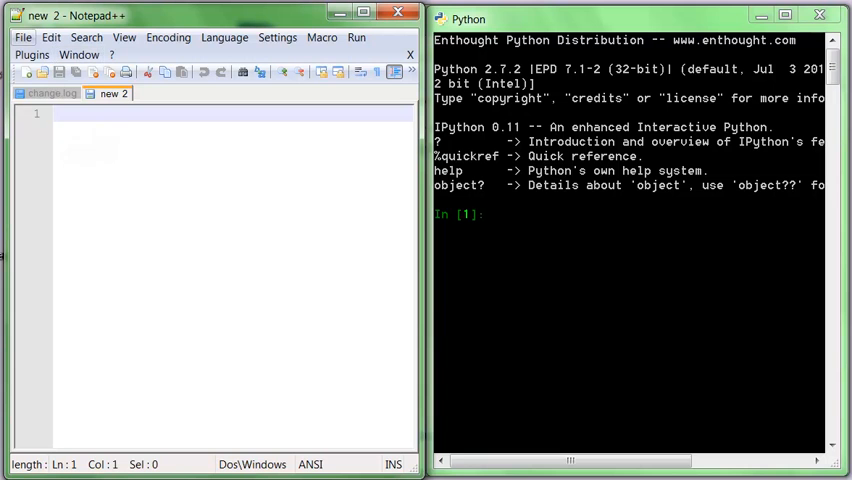
# Step: Save the new empty document as hello.py in Desktop > My Python Work
pyautogui.click(22, 37)
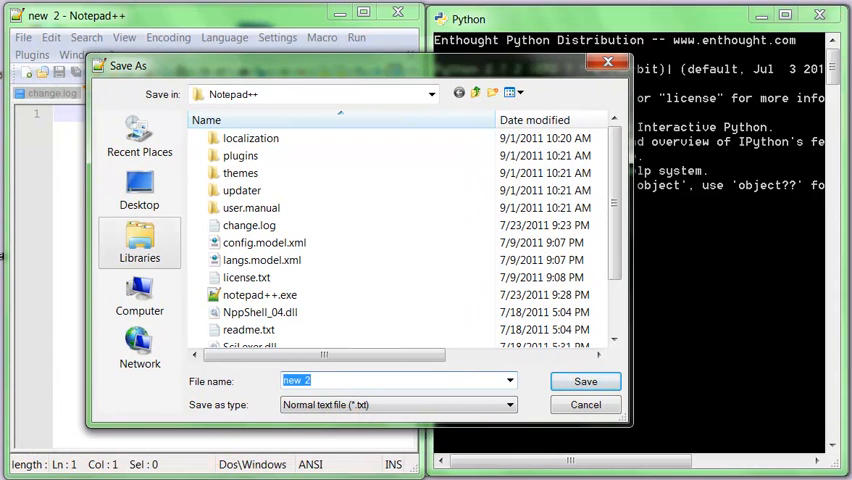
pyautogui.moveTo(139, 185)
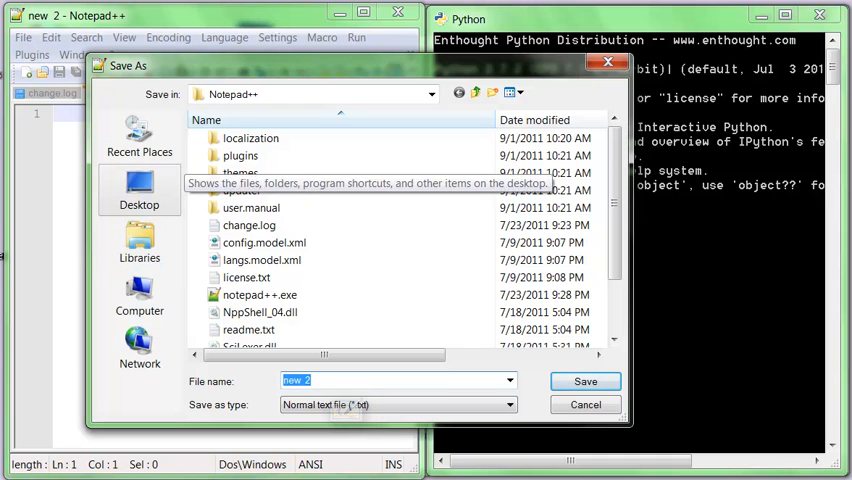
pyautogui.click(139, 190)
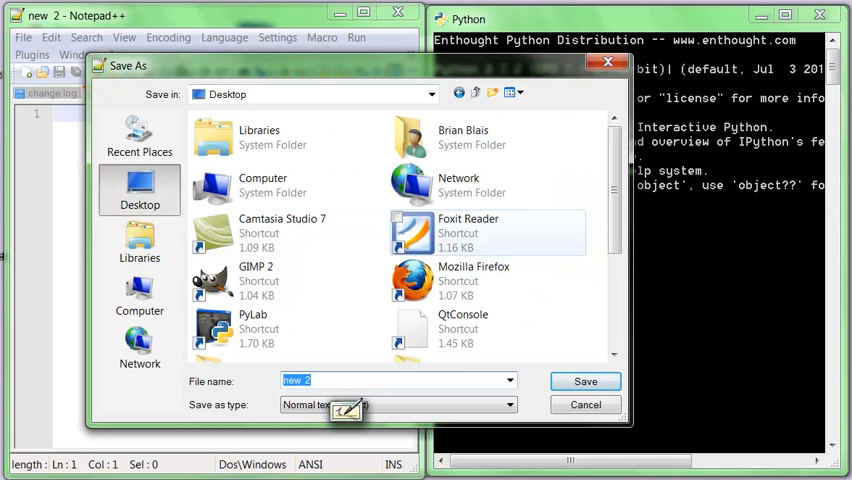
pyautogui.scroll(-3)
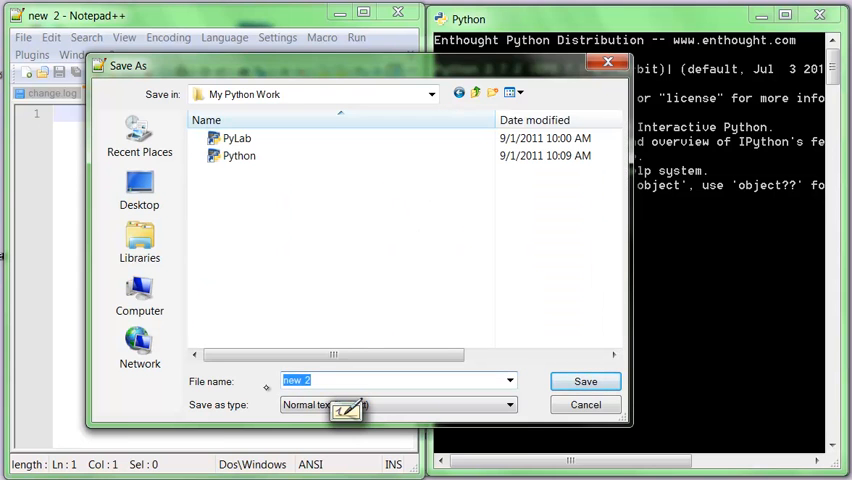
pyautogui.write('he')
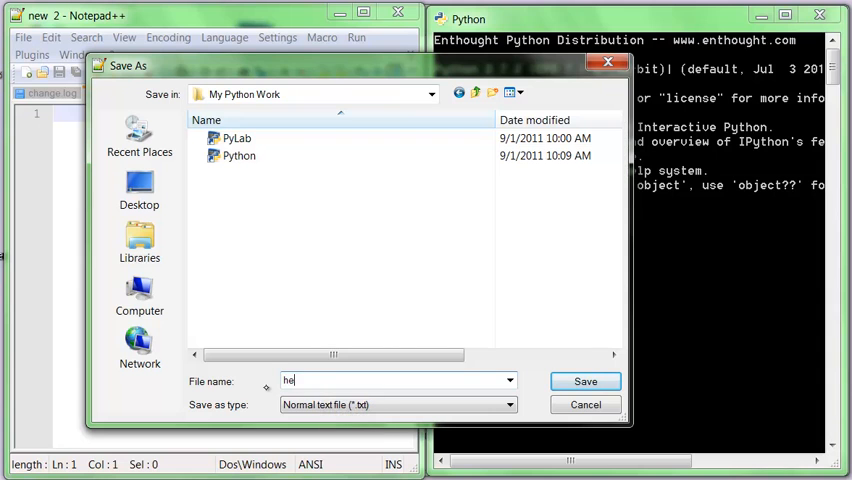
pyautogui.write('llo.p')
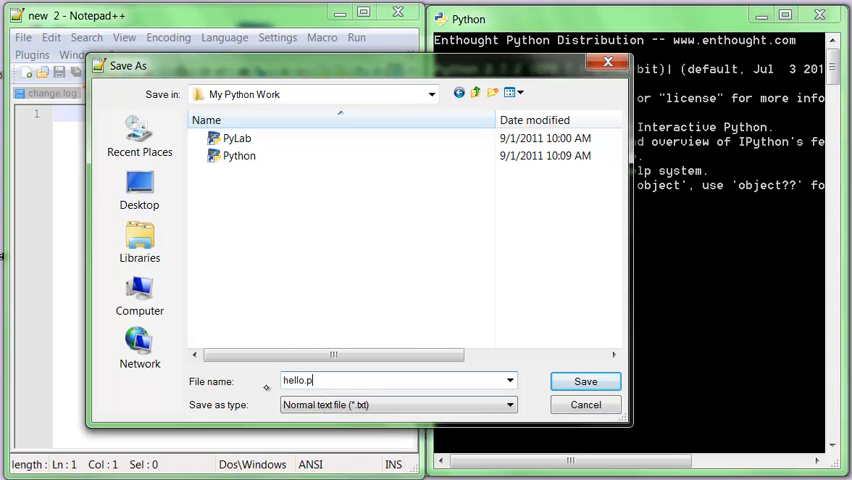
pyautogui.write('y')
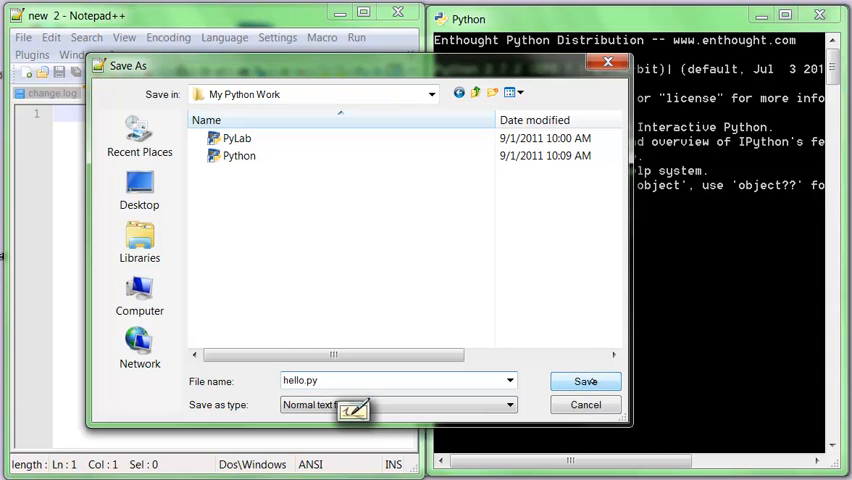
pyautogui.click(585, 381)
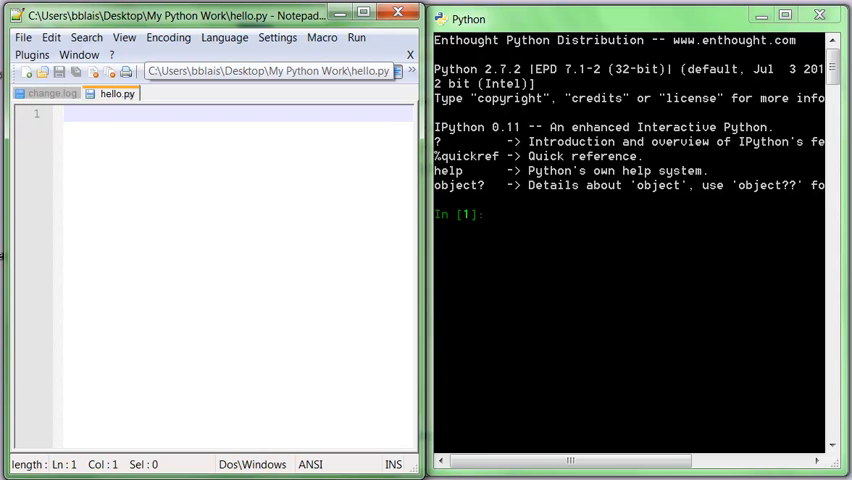
# Step: Write the line print "Hello World!" in hello.py and save it
pyautogui.write('print')
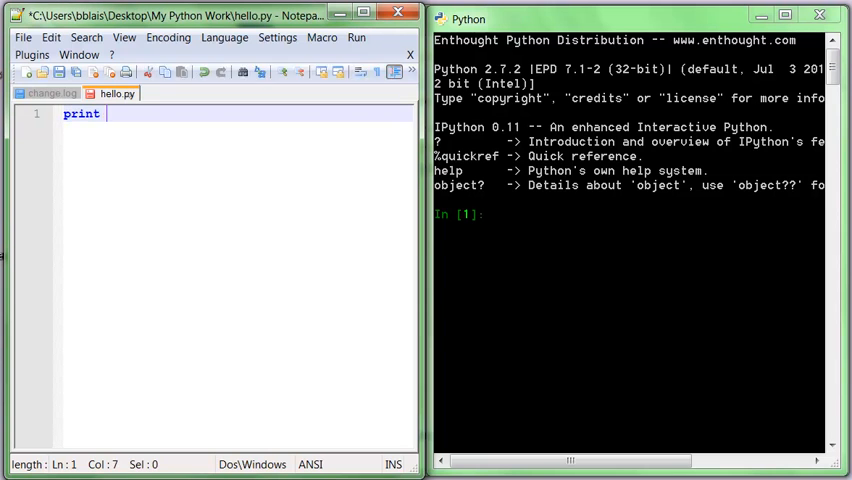
pyautogui.write('"Hello')
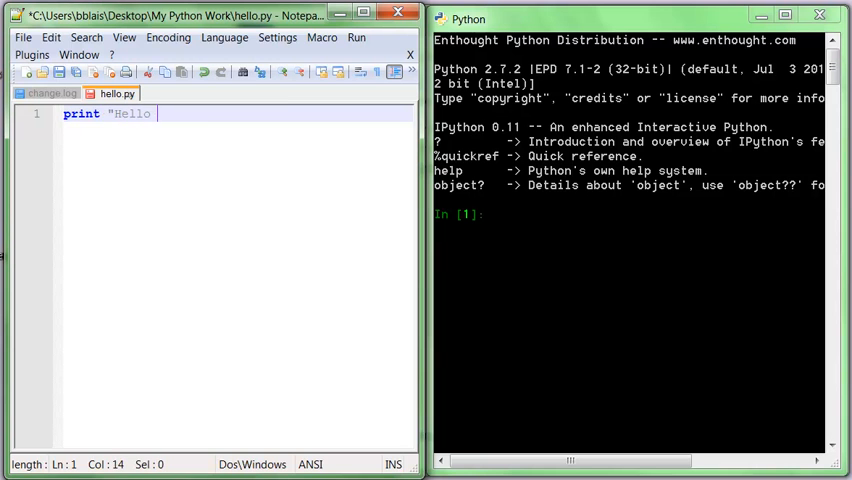
pyautogui.write('World!')
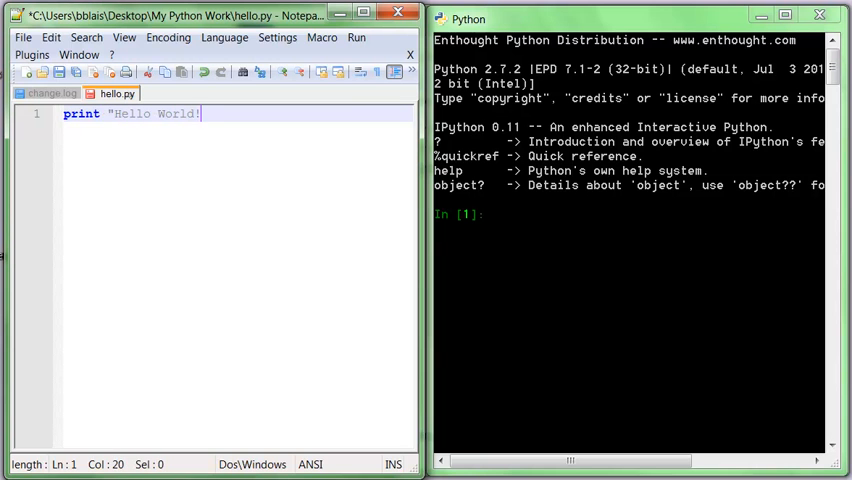
pyautogui.press('Return')
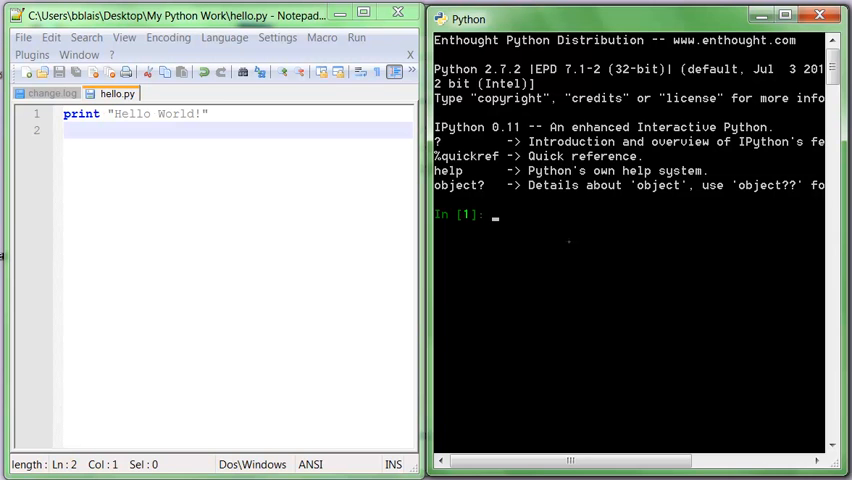
# Step: Run hello.py in IPython, then start editing the message to 'Hello World Today!'
pyautogui.write('run he')
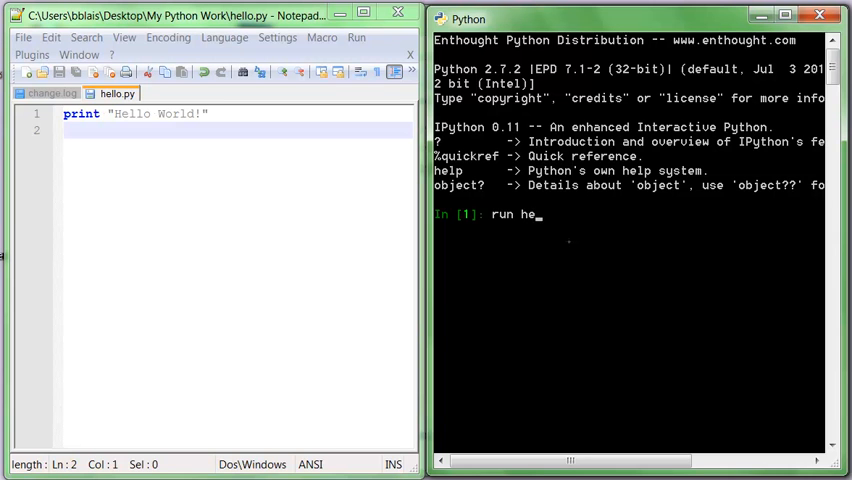
pyautogui.write('llo.py')
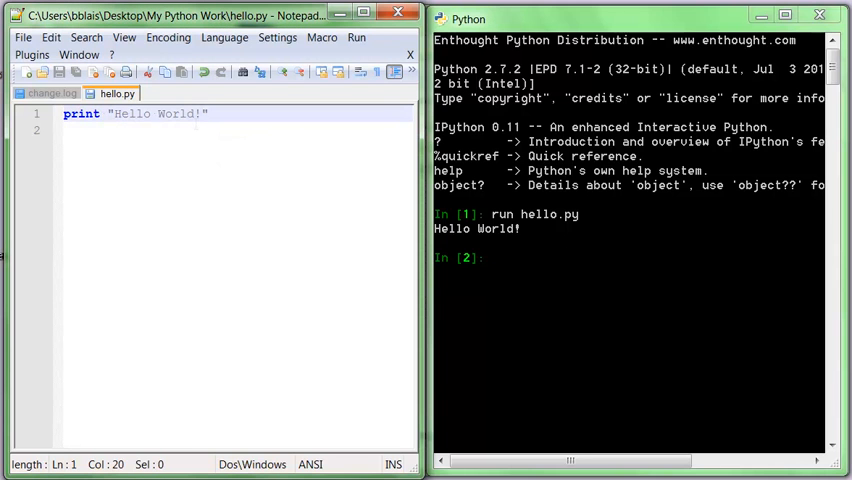
pyautogui.write('Tof')
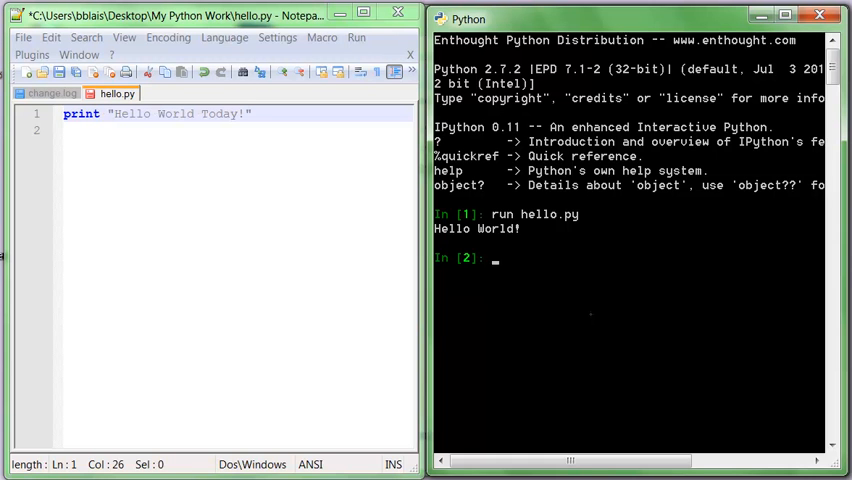
# Step: Rerun hello.py in IPython and save the edited script with Ctrl+S
pyautogui.write('run hello.py')
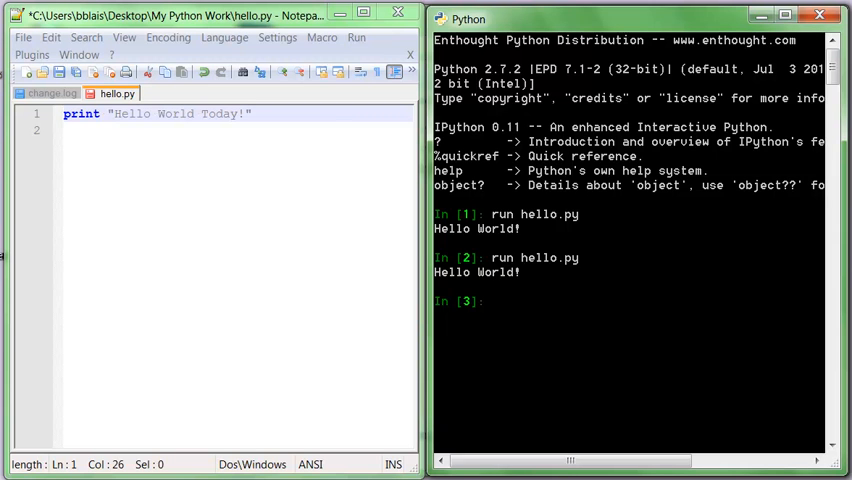
pyautogui.moveTo(231, 154)
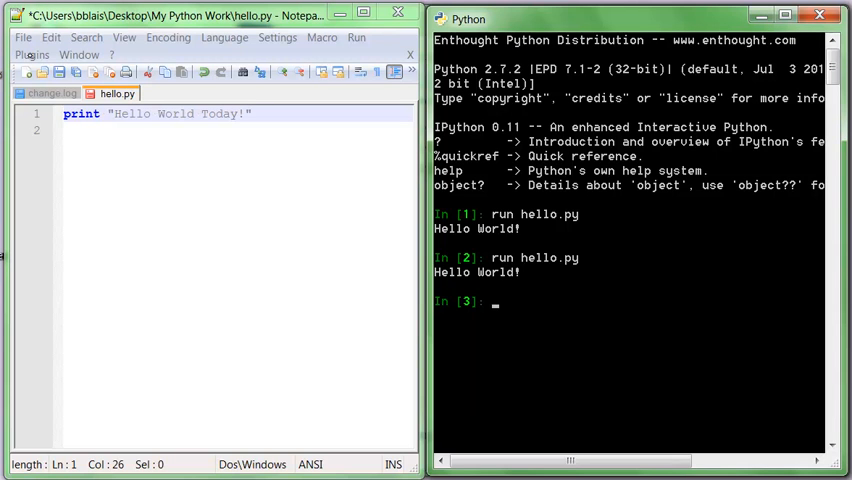
pyautogui.press('ctrl')
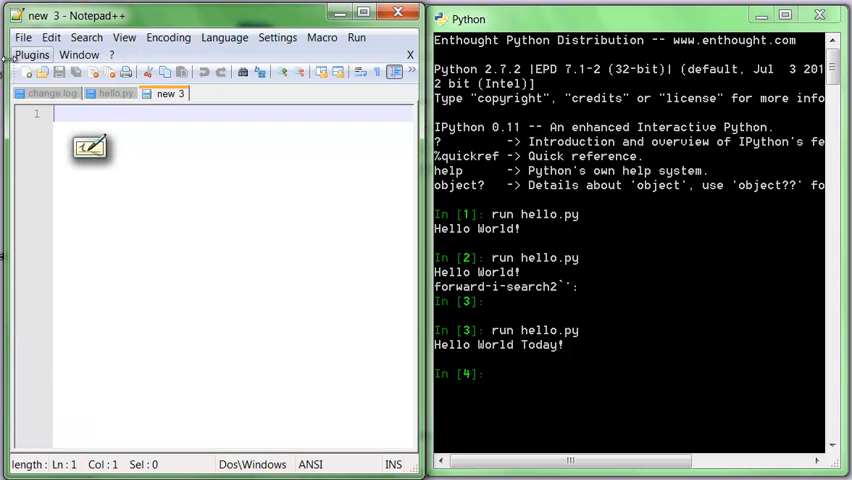
# Step: Save a new document as hello2.py in My Python Work and begin a print statement
pyautogui.click(22, 37)
pyautogui.write('h')
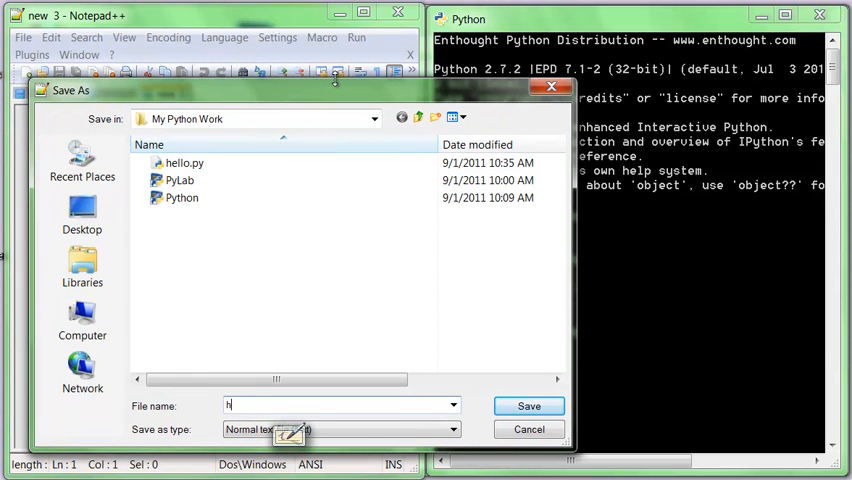
pyautogui.write('ello2')
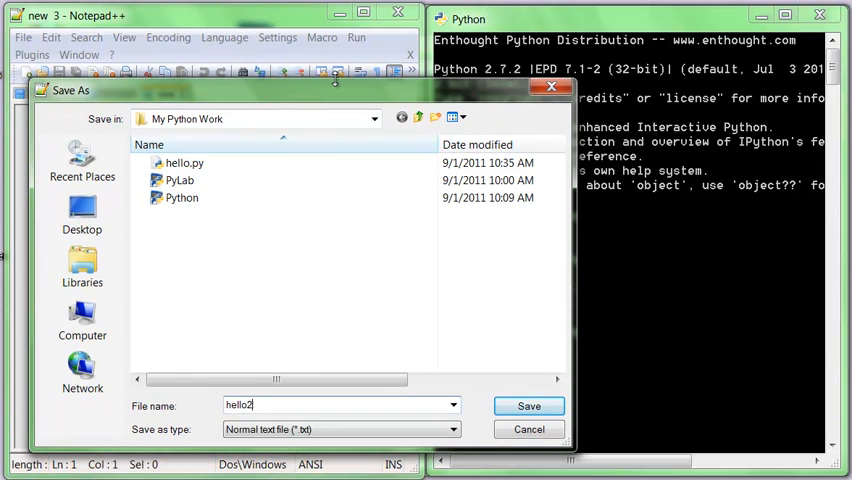
pyautogui.click(529, 405)
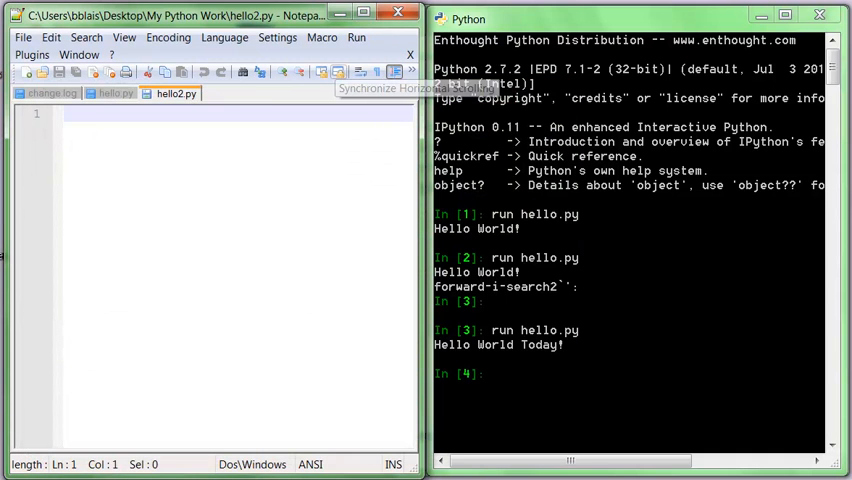
pyautogui.write('print')
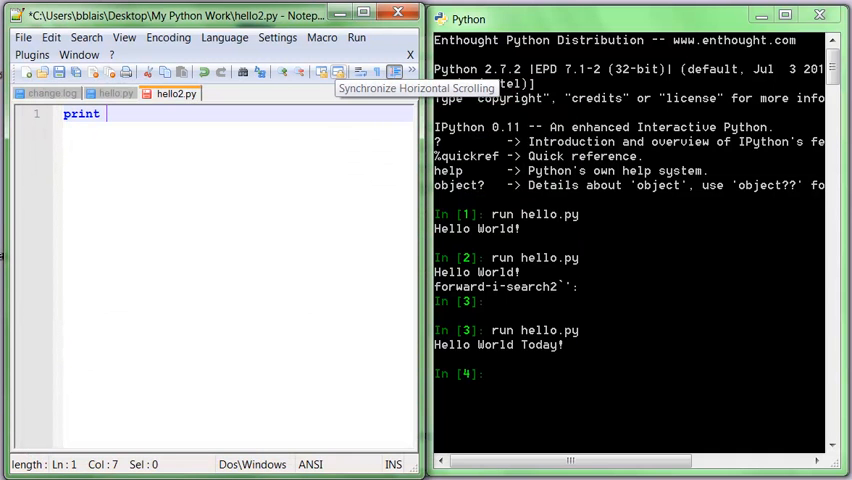
# Step: Finish print "Here I am!" in hello2.py and run hello2 in IPython
pyautogui.write('"He')
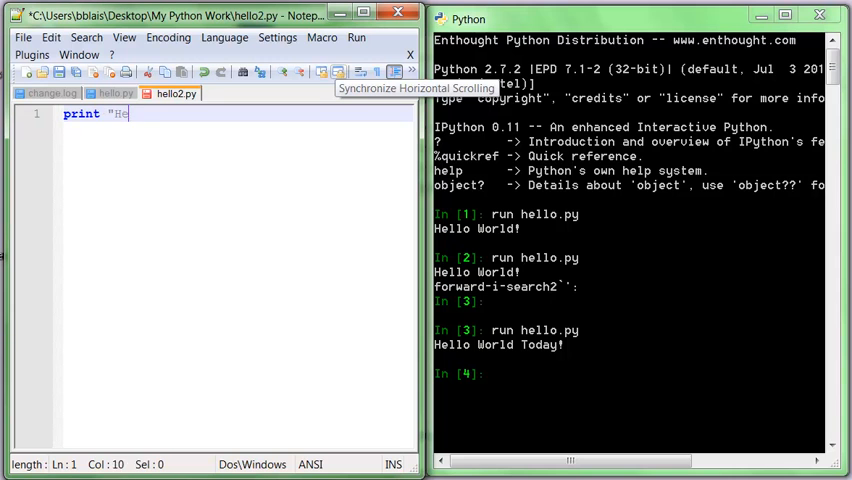
pyautogui.write('re I am!')
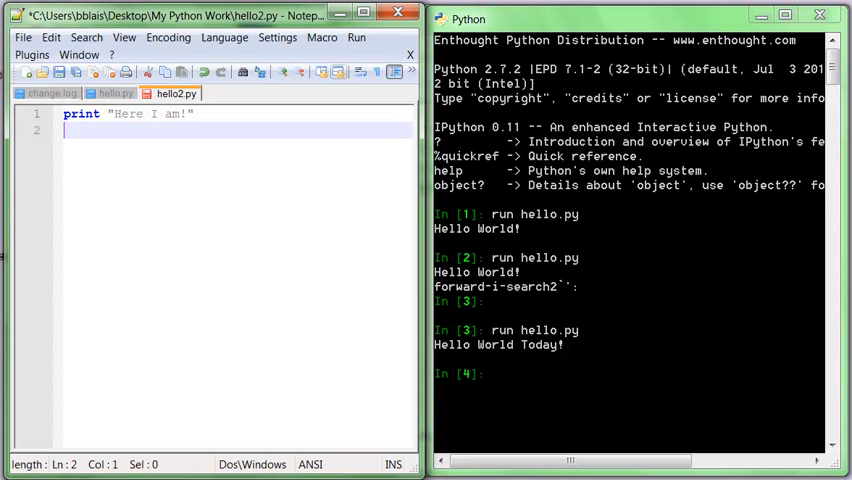
pyautogui.write('run')
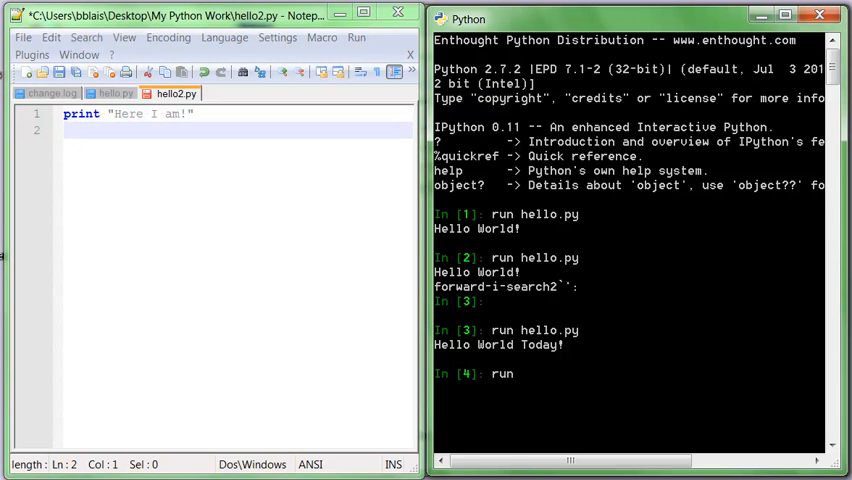
pyautogui.write('hello2')
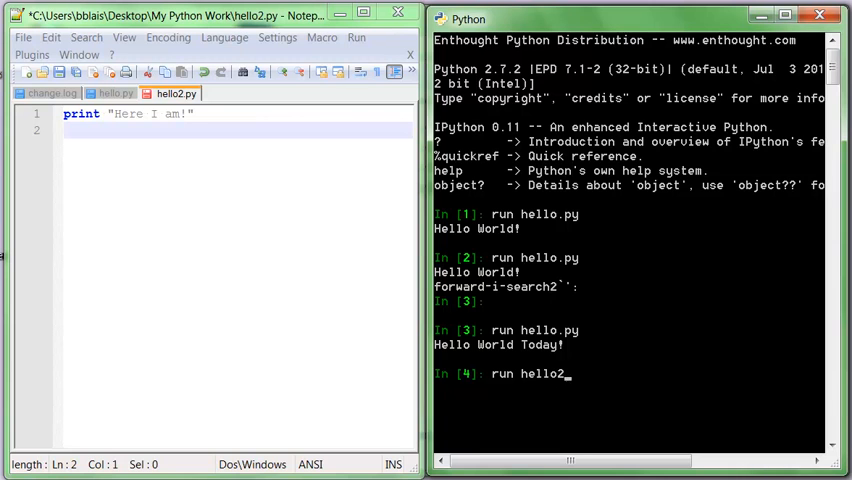
pyautogui.press('Return')
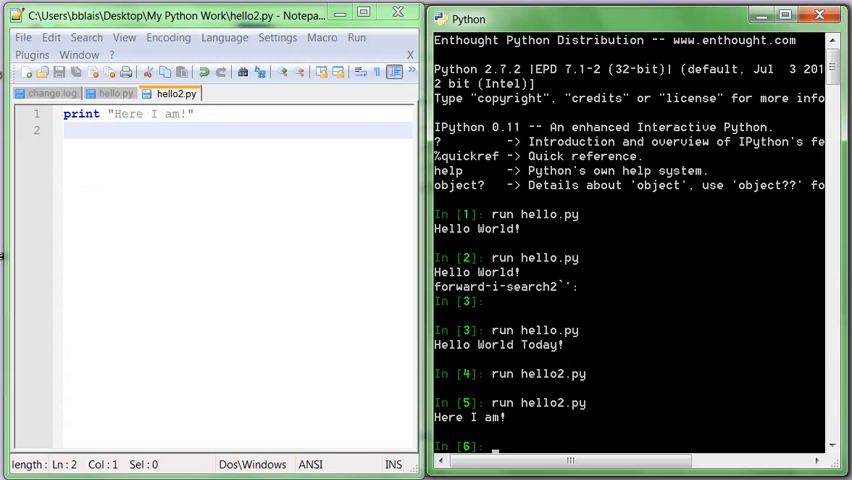
# Step: Try running hello3.py in IPython, then relaunch the Python shortcut from My Python Work
pyautogui.write('run')
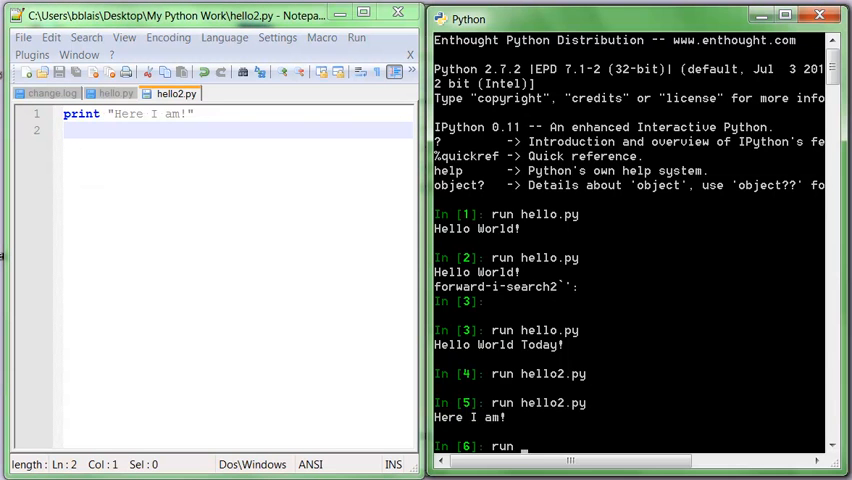
pyautogui.write('hello3.py')
pyautogui.write('pwd')
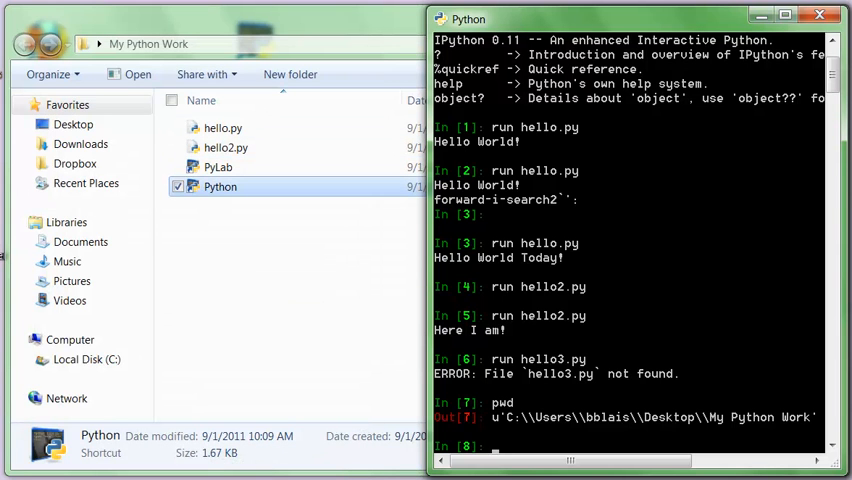
pyautogui.doubleClick(226, 147)
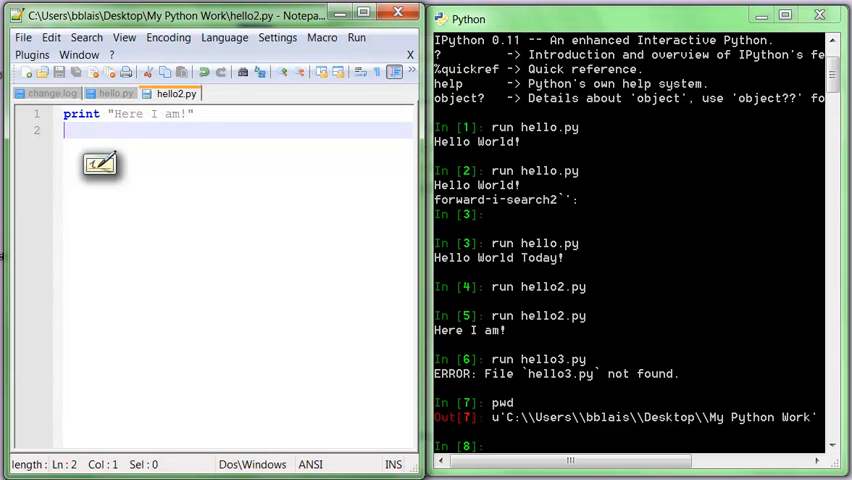